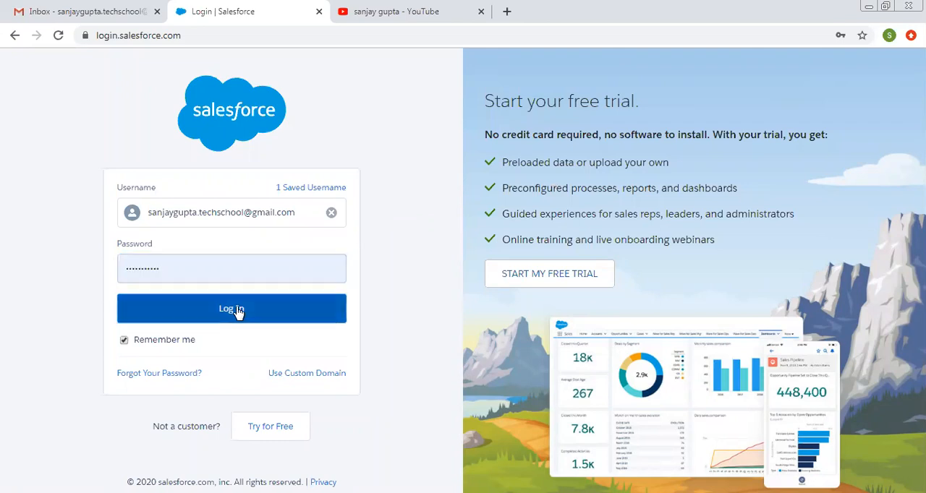
# Sign in with the saved Salesforce credentials and return to the Salesforce tab.
pyautogui.click(232, 309)
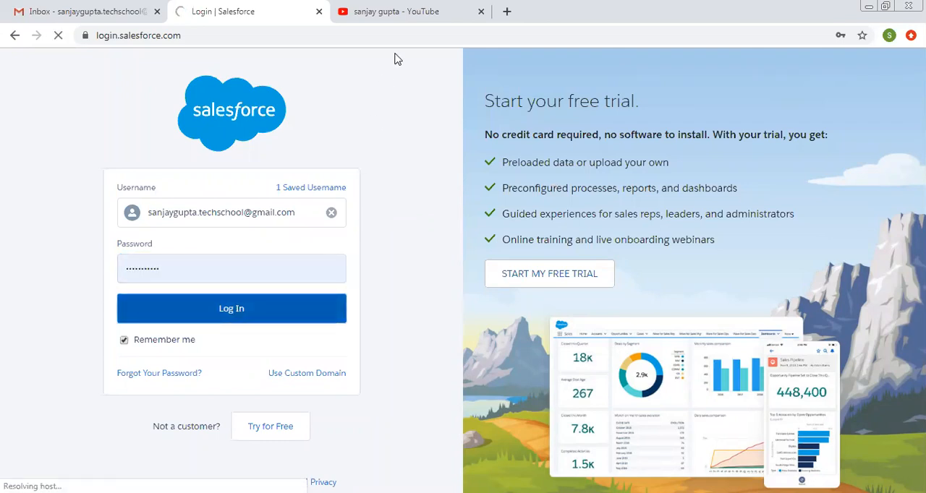
pyautogui.click(408, 11)
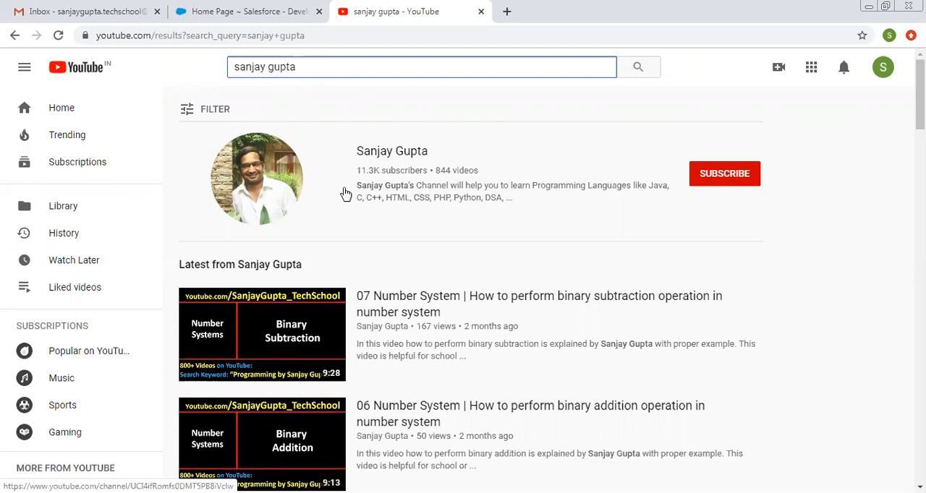
pyautogui.click(246, 11)
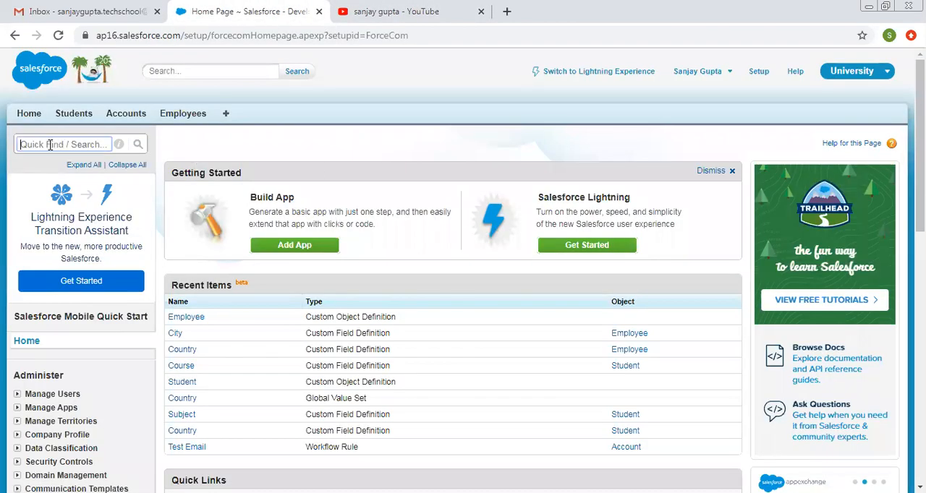
# Find 'object' in Quick Find, open Custom Objects and review the Employee object's City and Country picklists.
pyautogui.write('object')
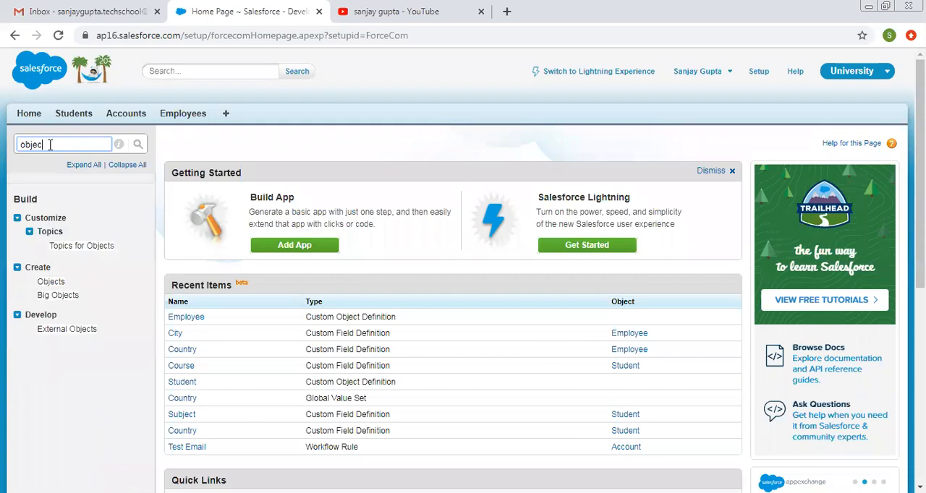
pyautogui.click(51, 282)
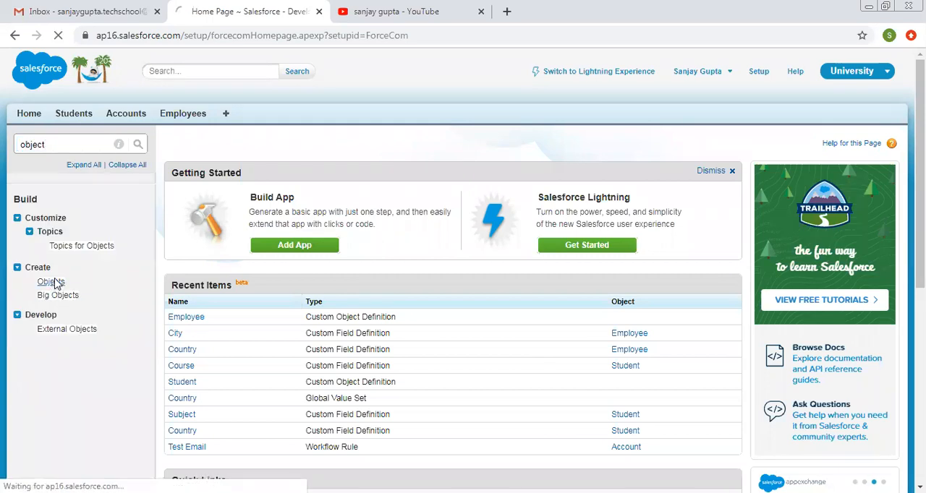
pyautogui.click(51, 282)
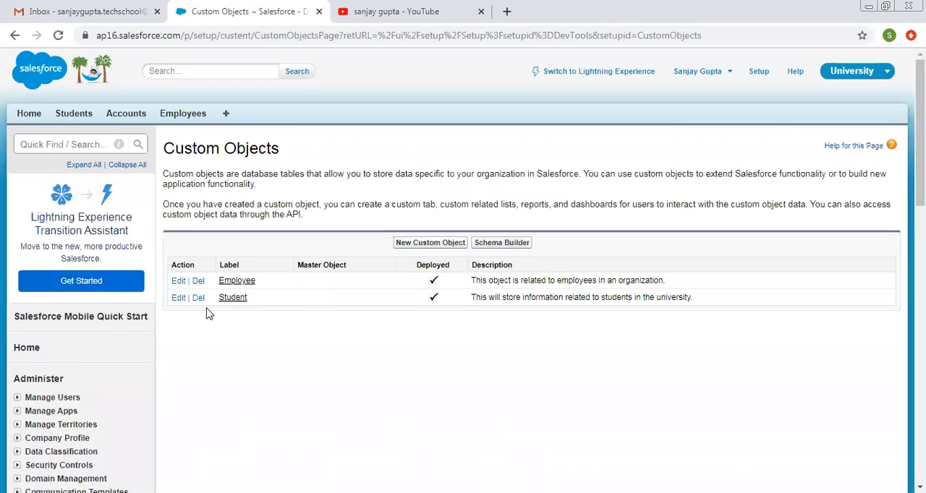
pyautogui.click(238, 281)
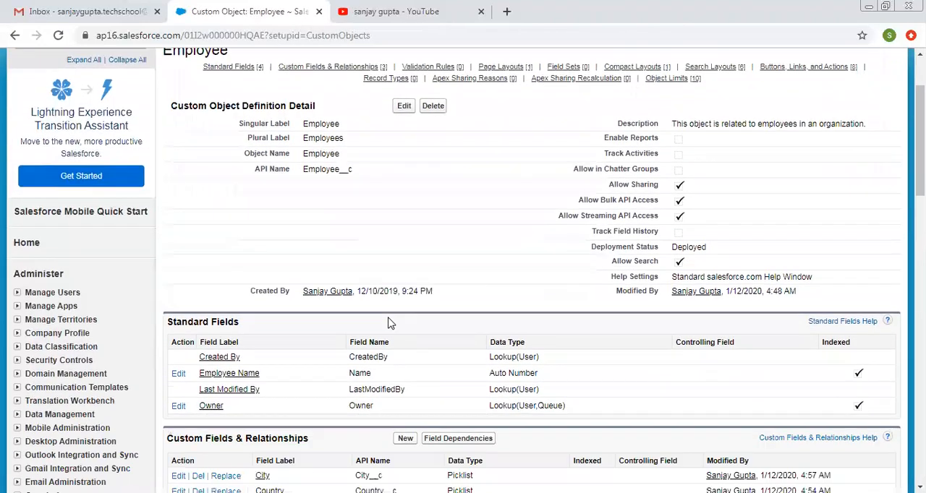
pyautogui.scroll(-3)
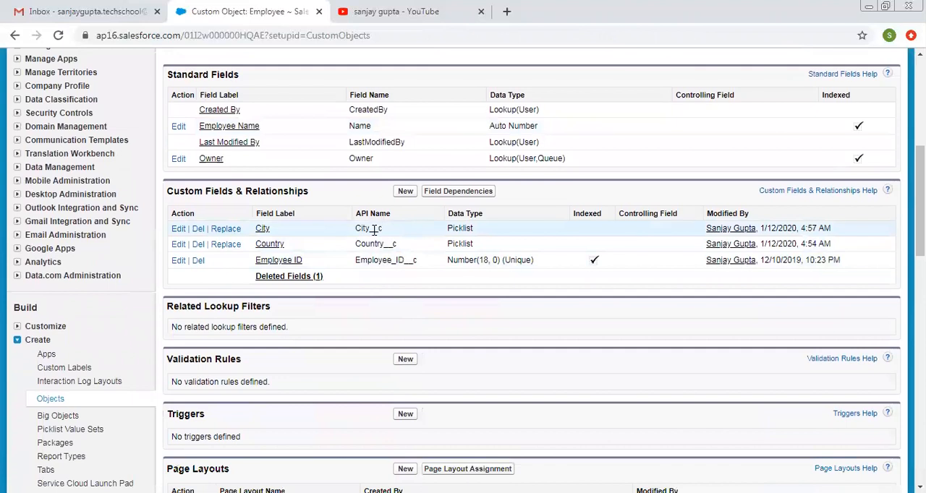
pyautogui.moveTo(269, 243)
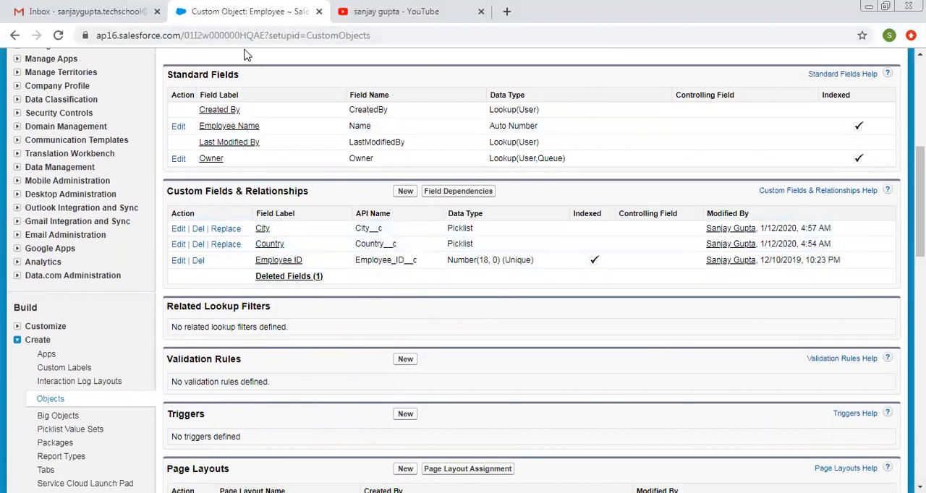
pyautogui.scroll(3)
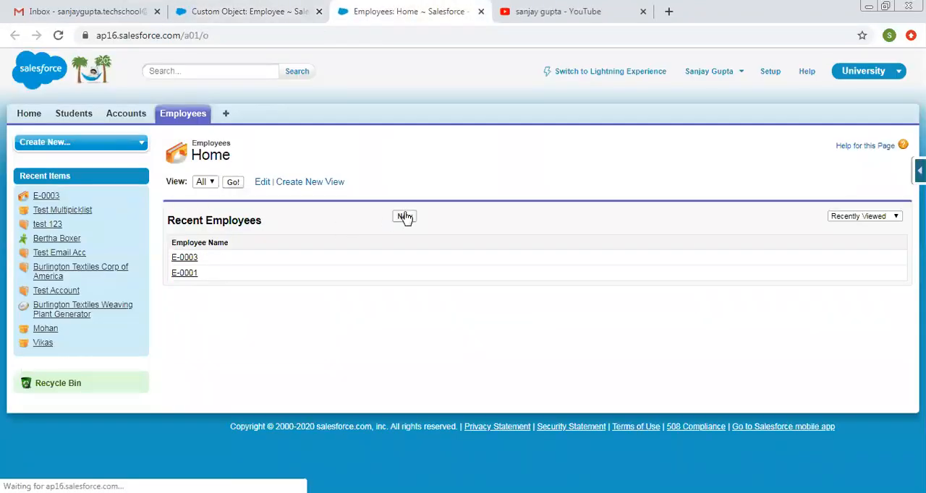
# Start a new Employee record and inspect the Country and City choices.
pyautogui.click(403, 217)
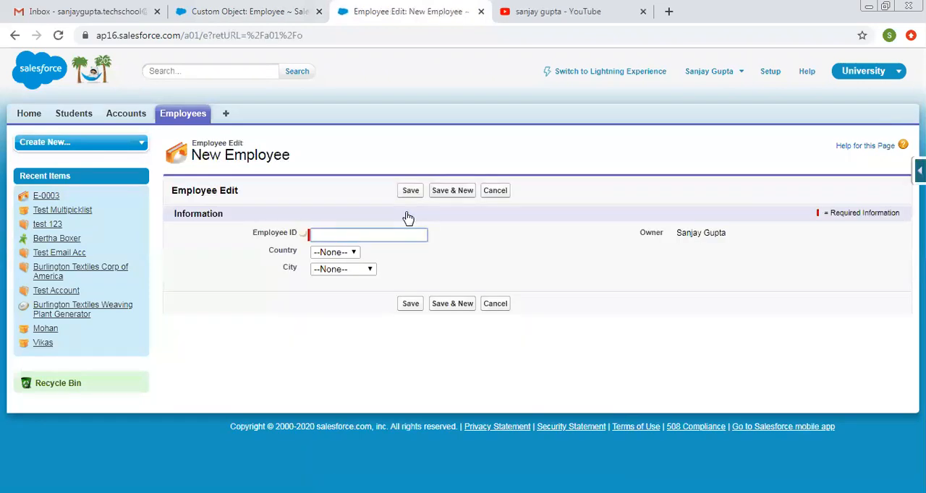
pyautogui.moveTo(335, 252)
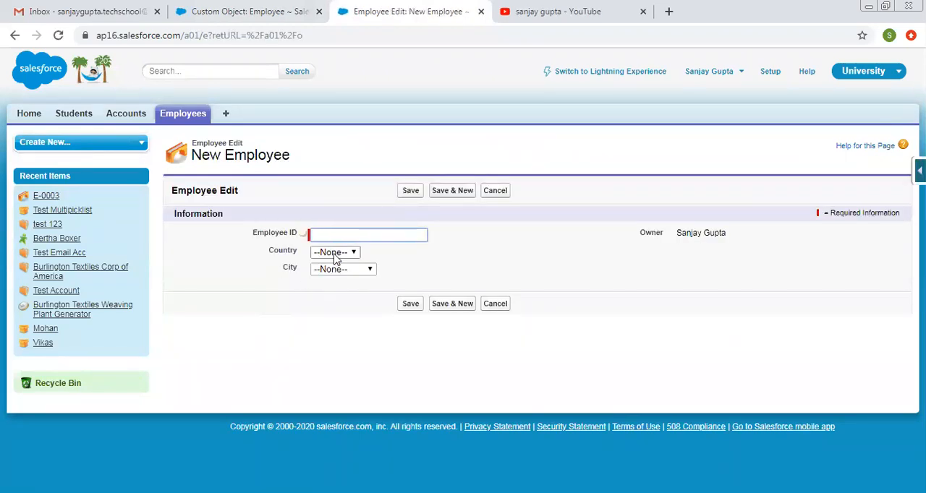
pyautogui.click(336, 252)
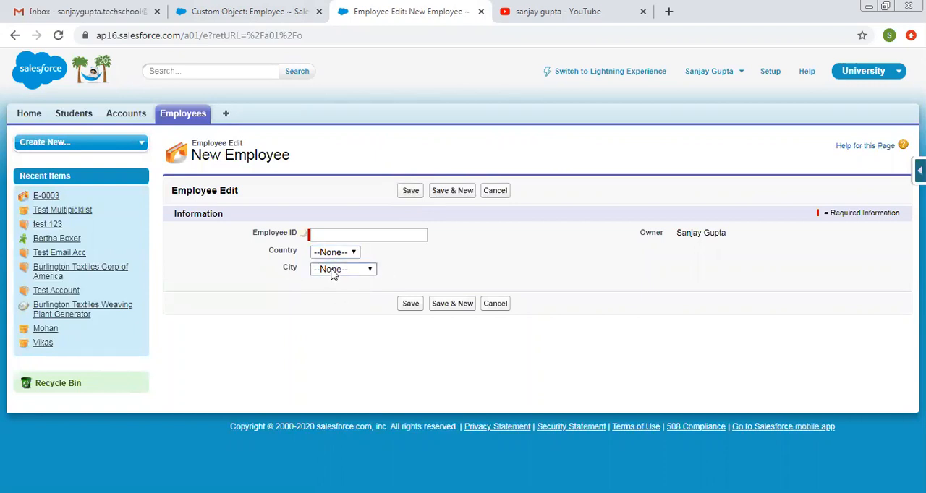
pyautogui.click(342, 269)
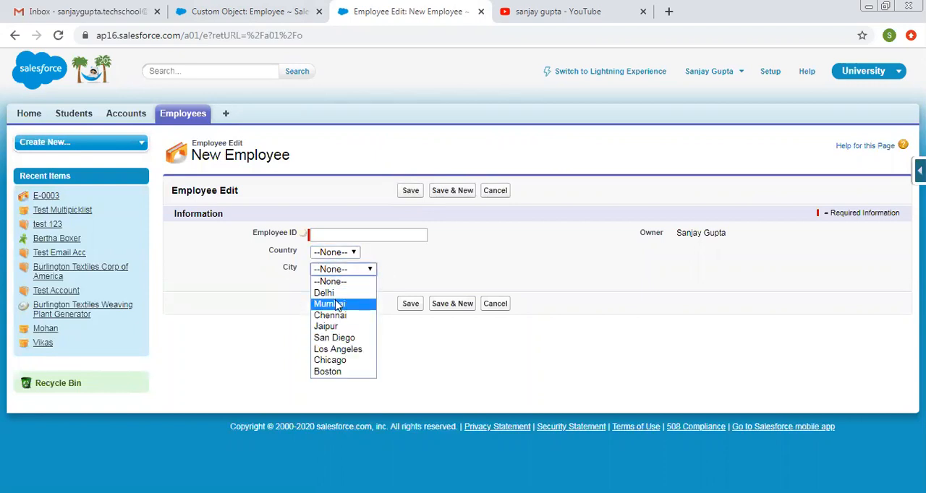
pyautogui.moveTo(325, 328)
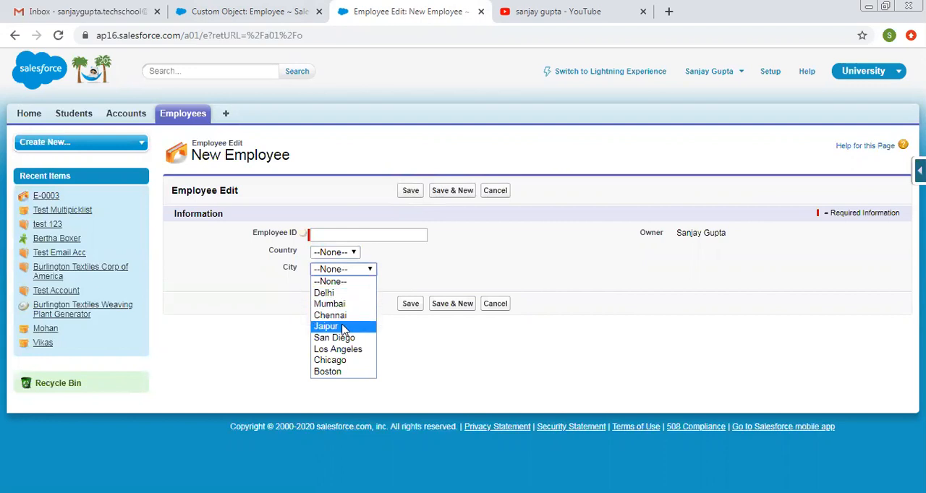
pyautogui.moveTo(345, 371)
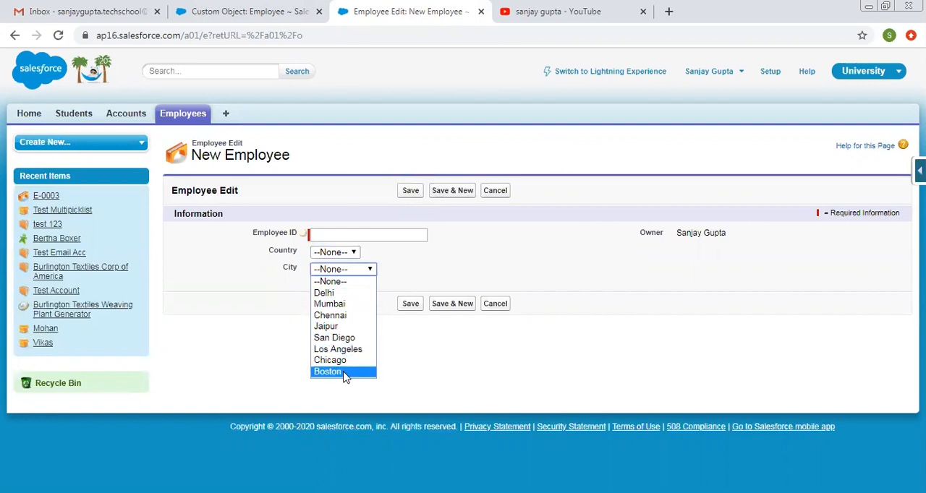
pyautogui.click(416, 263)
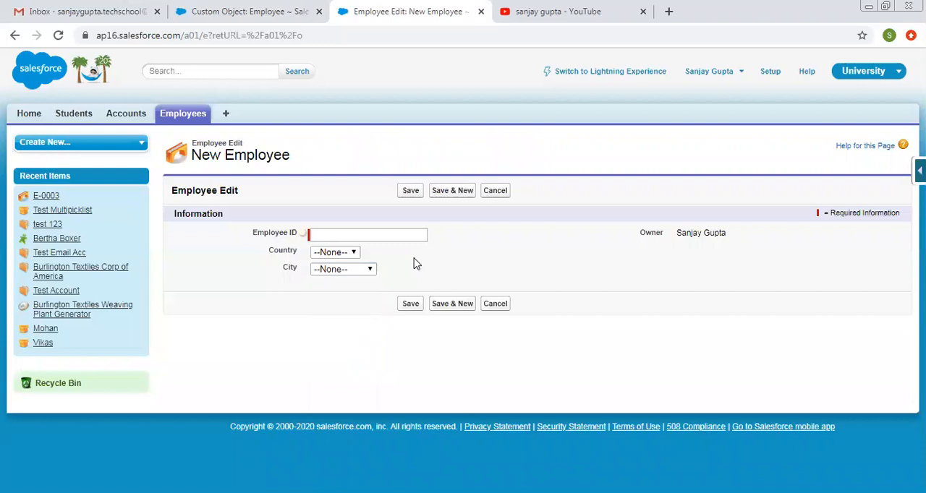
# Set Country to India then USA, confirming City still lists every city for both.
pyautogui.click(342, 269)
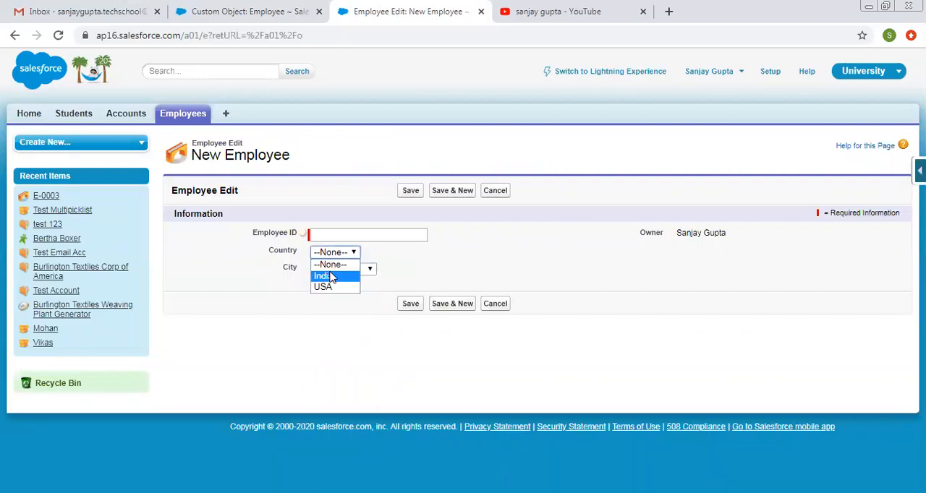
pyautogui.click(323, 275)
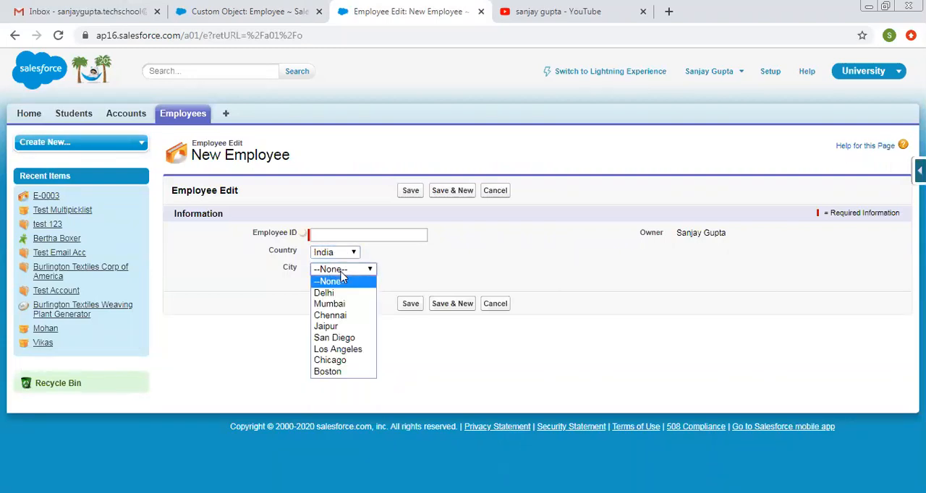
pyautogui.moveTo(329, 316)
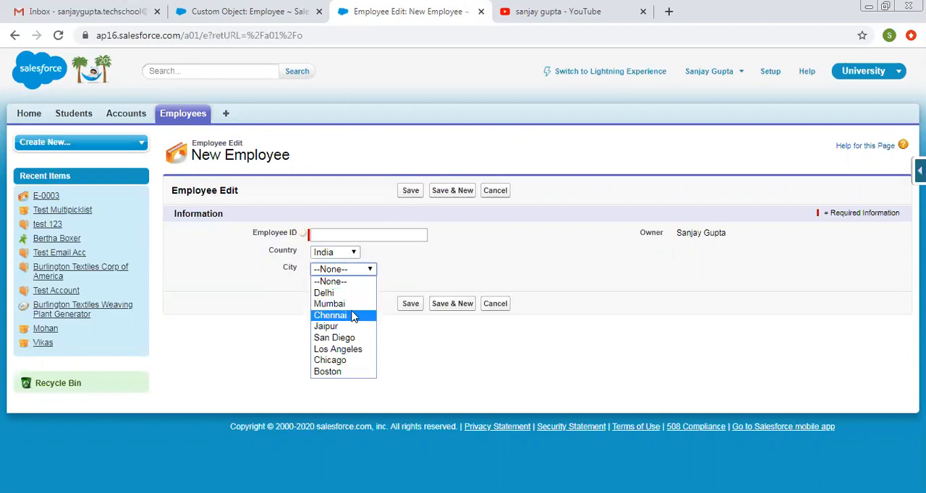
pyautogui.click(334, 252)
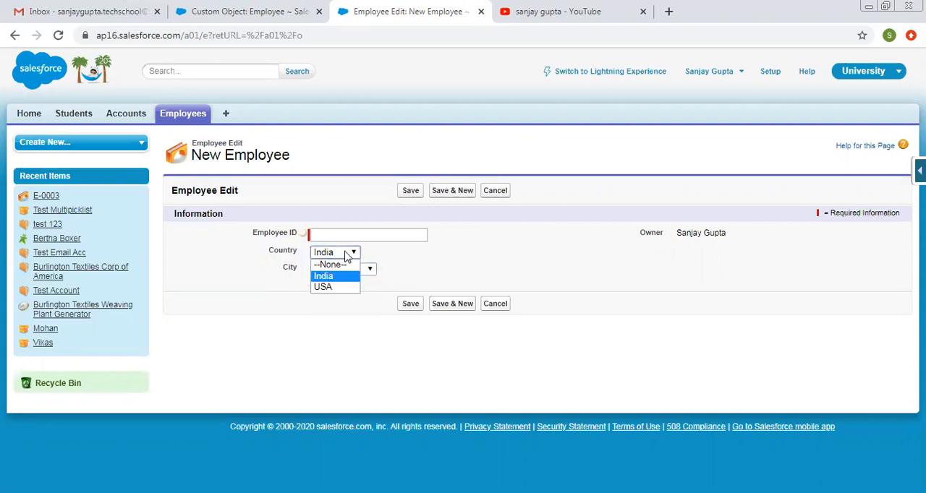
pyautogui.click(322, 287)
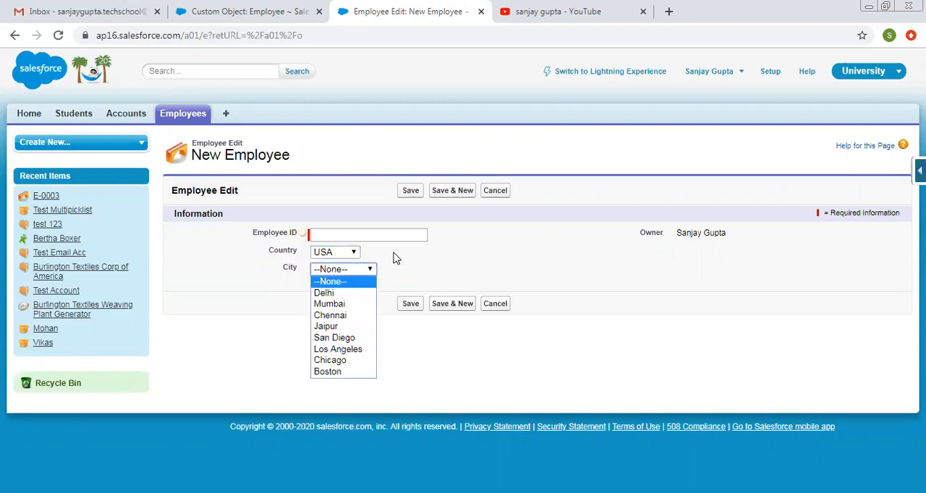
pyautogui.click(342, 270)
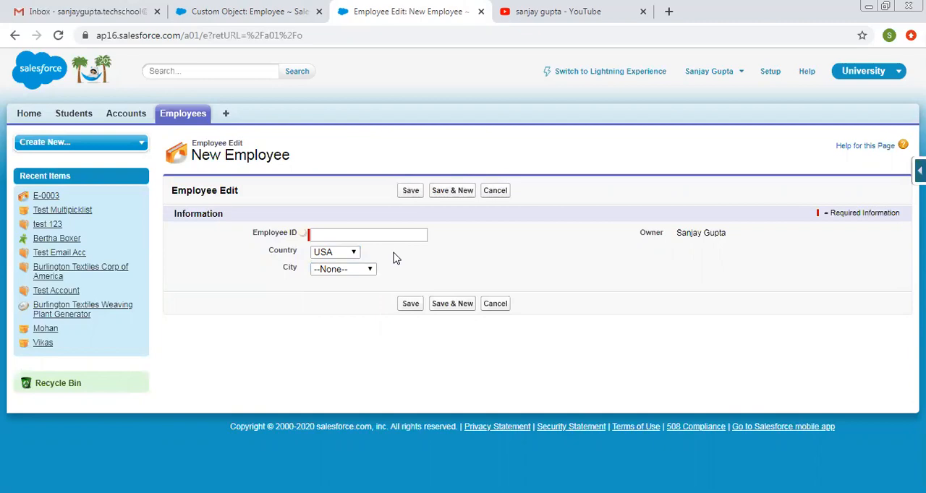
# From the Employee object's custom fields, show the Country picklist field's detail page.
pyautogui.click(249, 11)
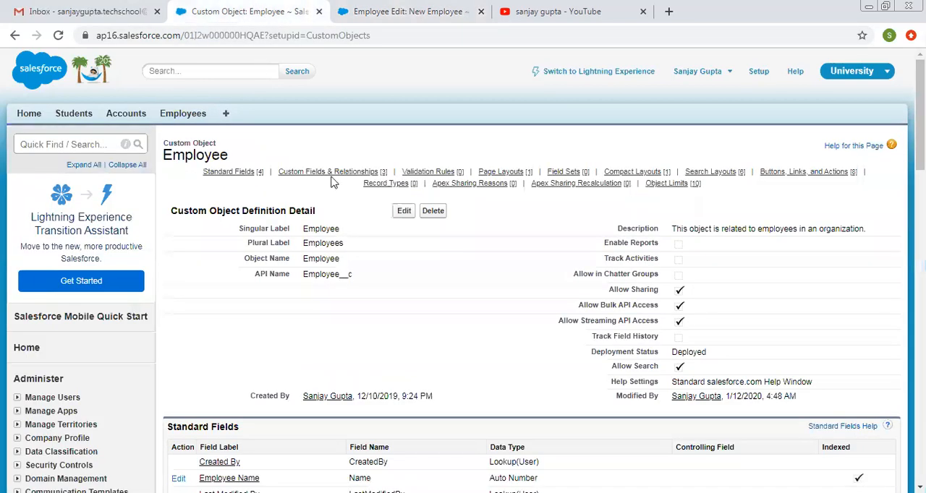
pyautogui.scroll(-3)
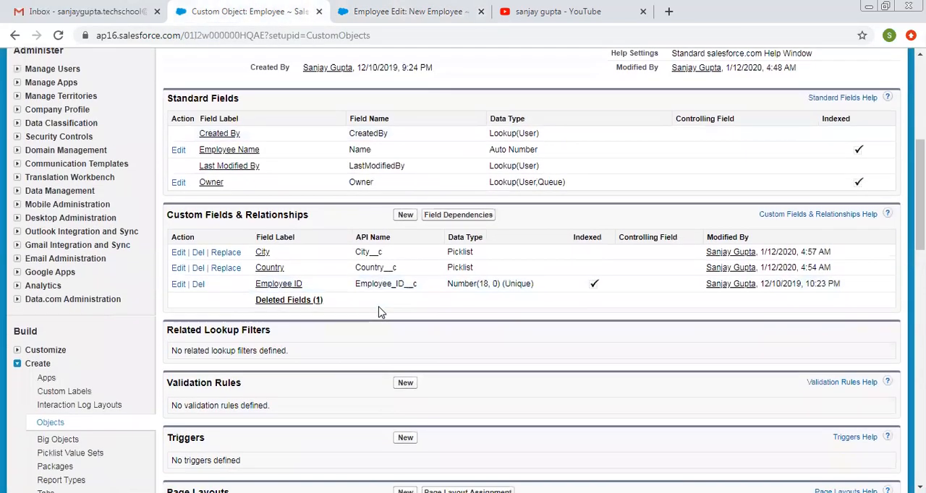
pyautogui.scroll(-3)
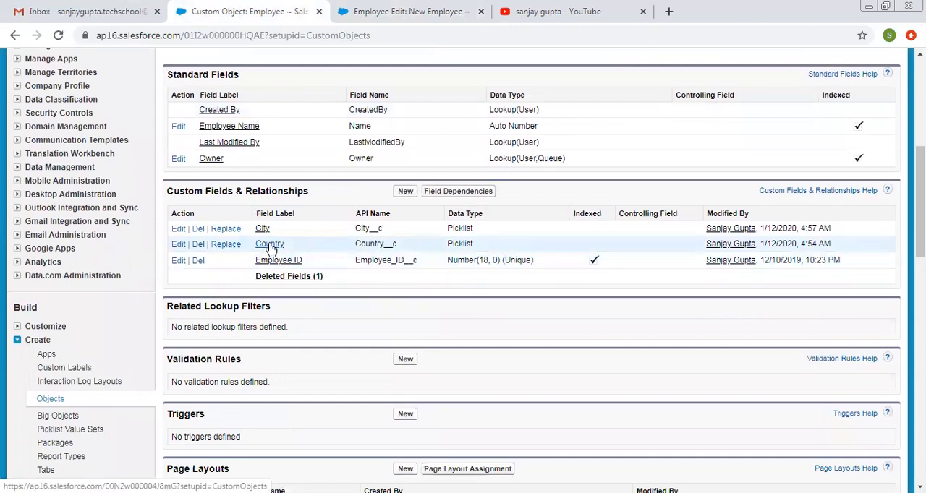
pyautogui.click(269, 244)
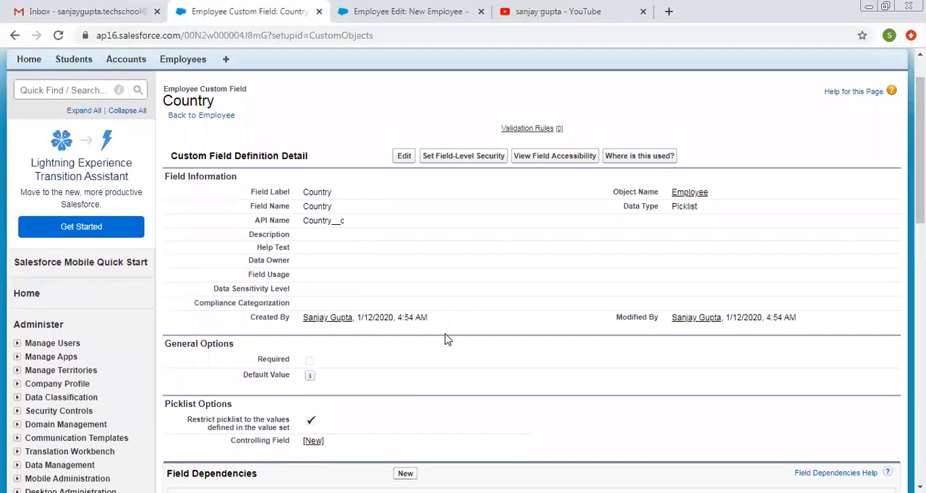
# Begin a new field dependency from the Country field's Field Dependencies section.
pyautogui.scroll(-3)
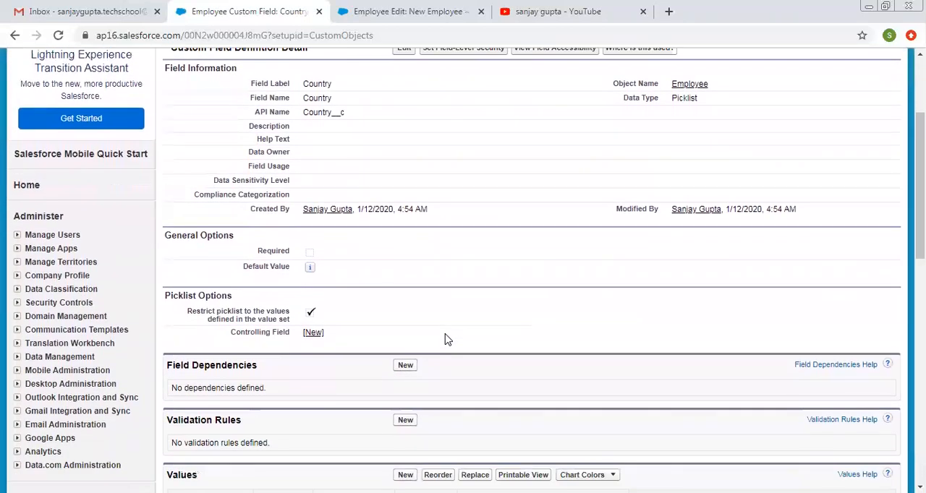
pyautogui.scroll(-3)
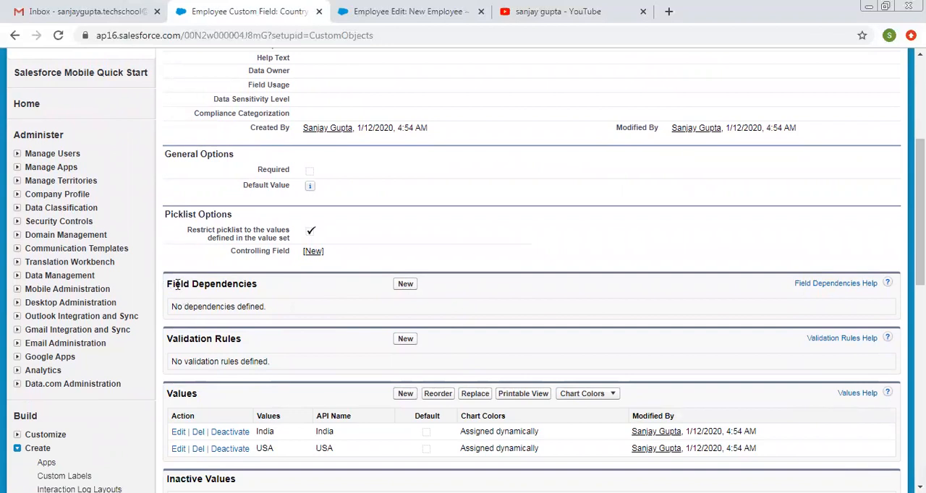
pyautogui.doubleClick(211, 284)
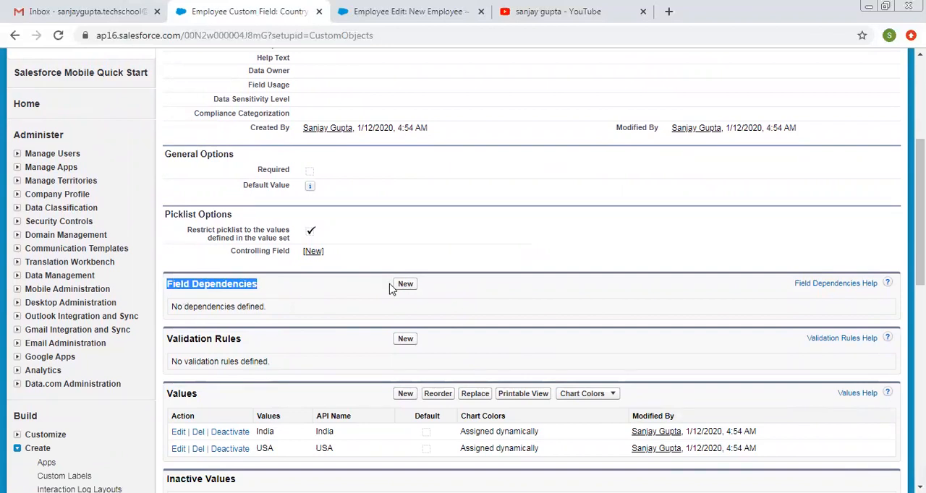
pyautogui.click(405, 283)
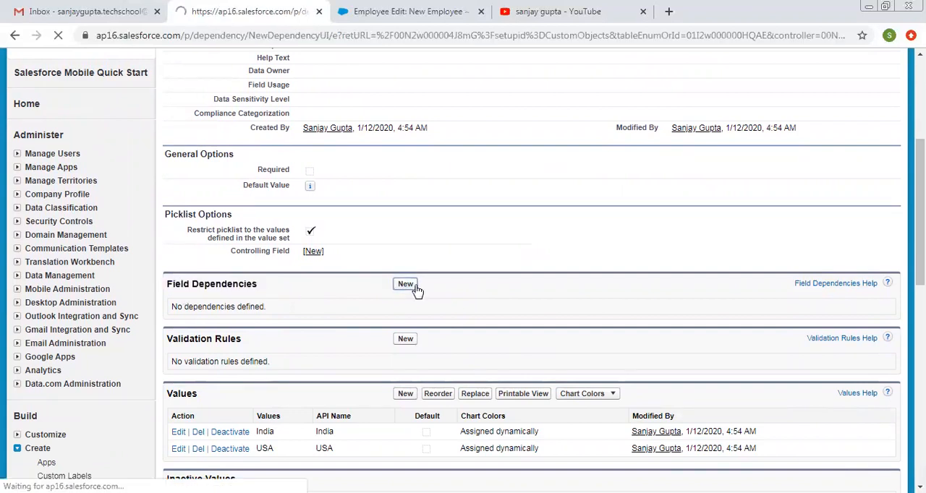
# Make City the dependent field of Country and continue to the dependency matrix.
pyautogui.click(406, 284)
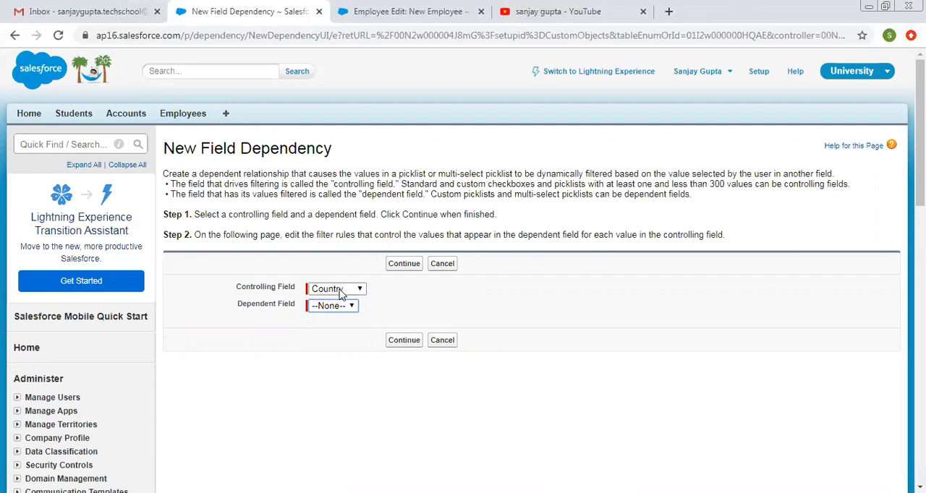
pyautogui.click(332, 305)
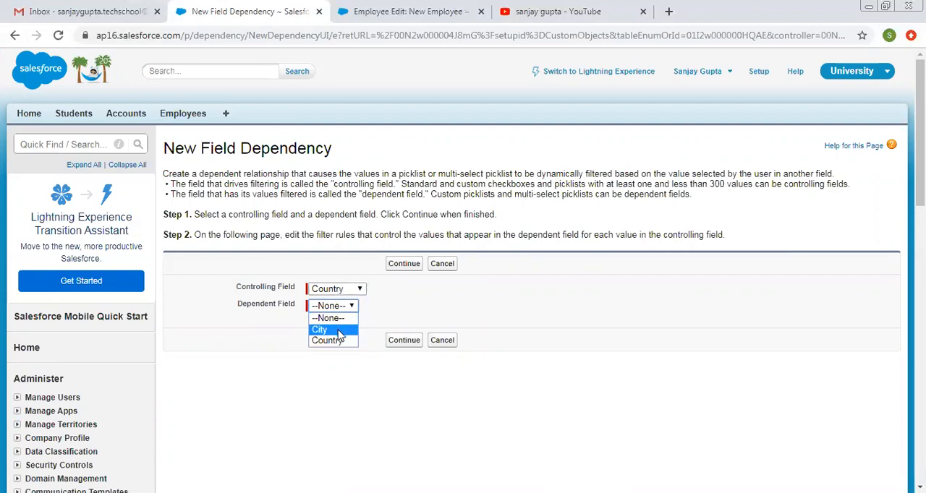
pyautogui.click(318, 330)
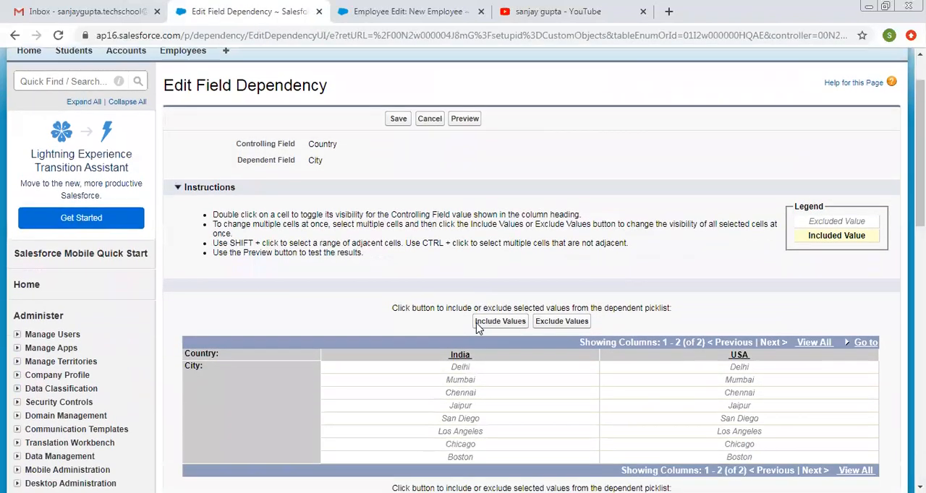
pyautogui.scroll(-3)
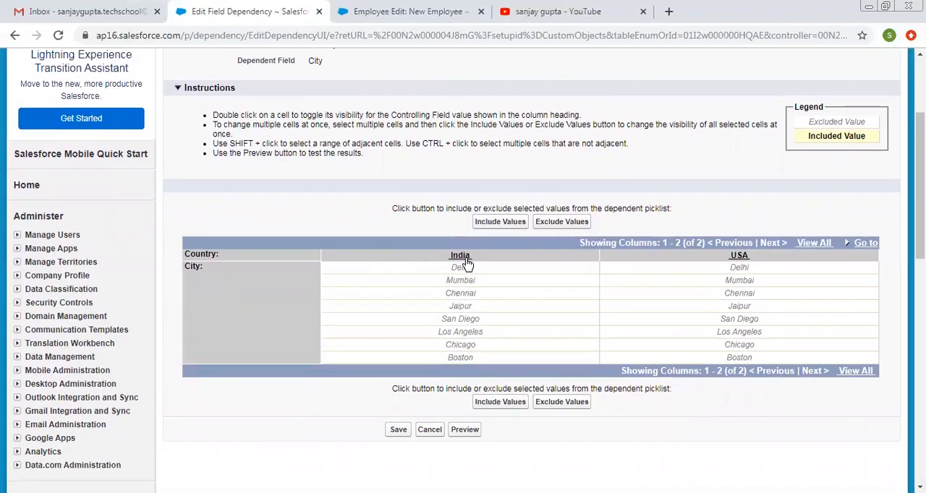
pyautogui.moveTo(397, 263)
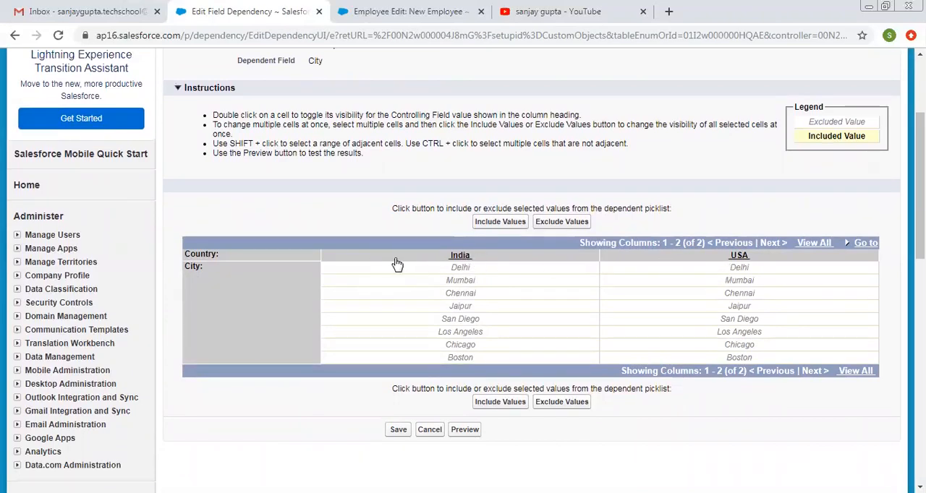
pyautogui.moveTo(392, 290)
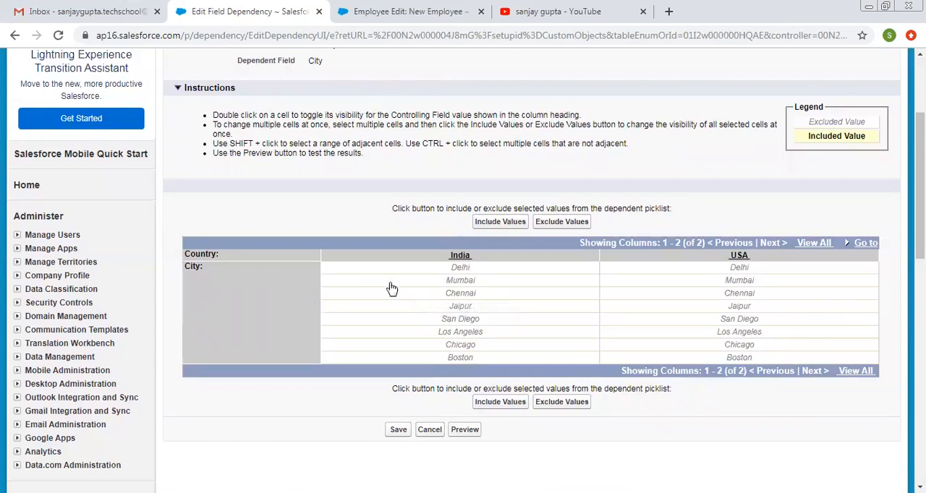
pyautogui.moveTo(501, 283)
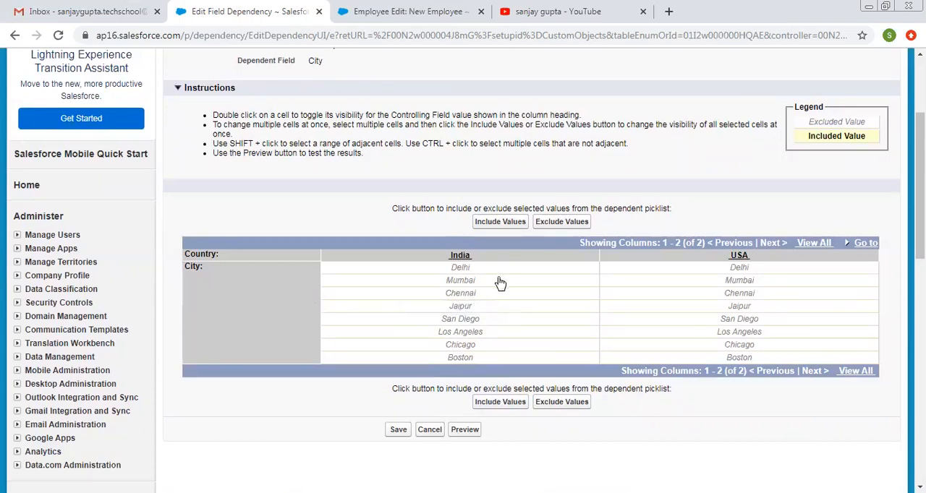
pyautogui.moveTo(481, 270)
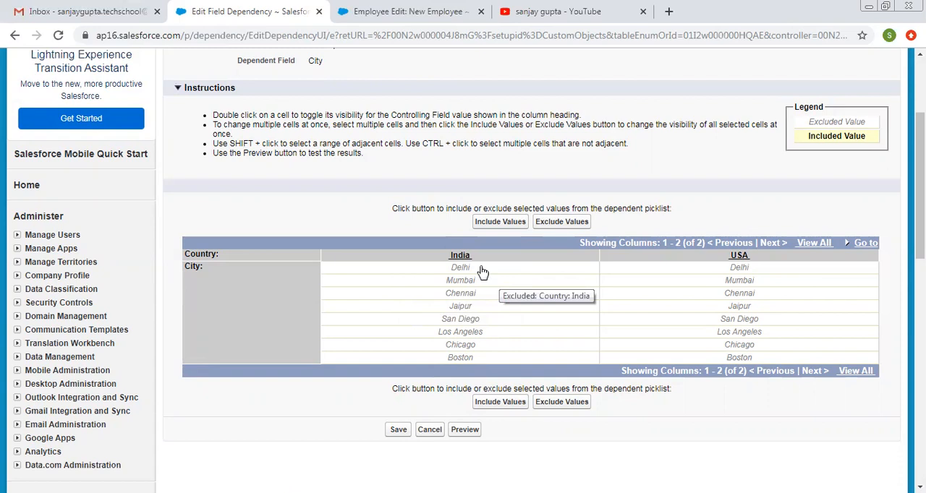
# Include Delhi, Mumbai, Chennai and Jaipur as City values under India.
pyautogui.click(460, 307)
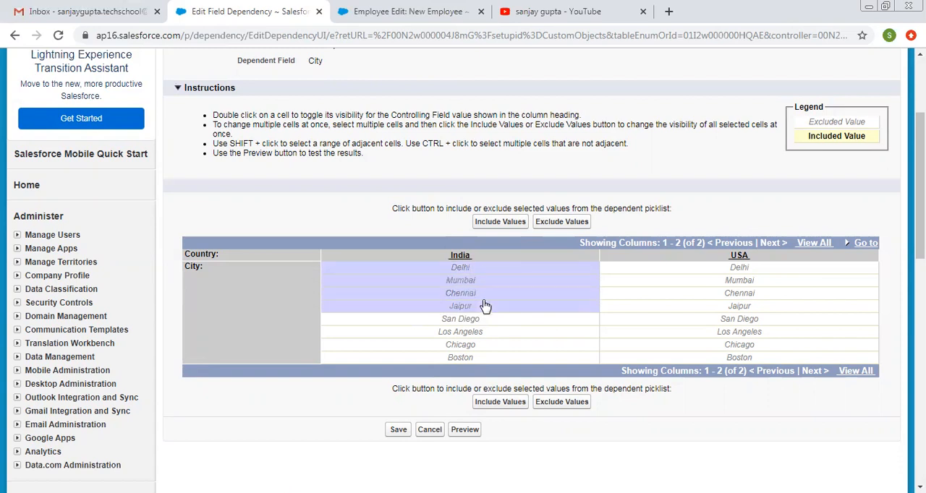
pyautogui.click(460, 307)
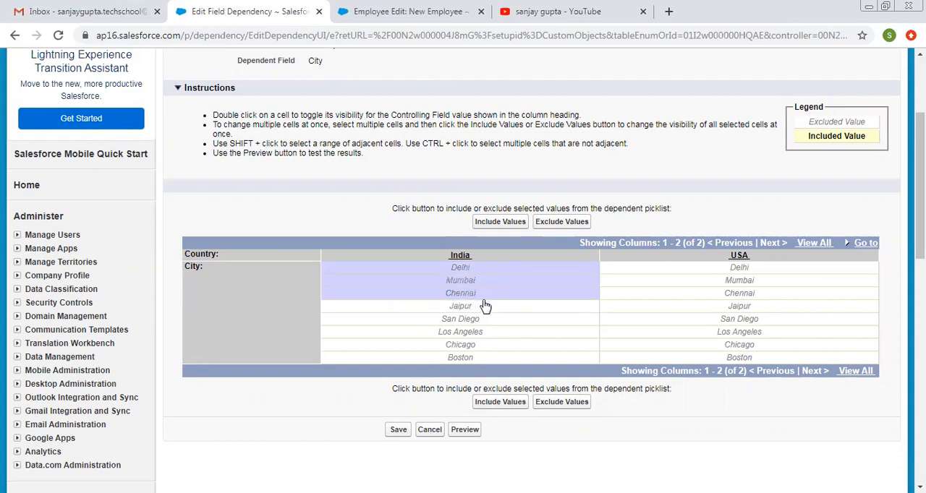
pyautogui.click(460, 305)
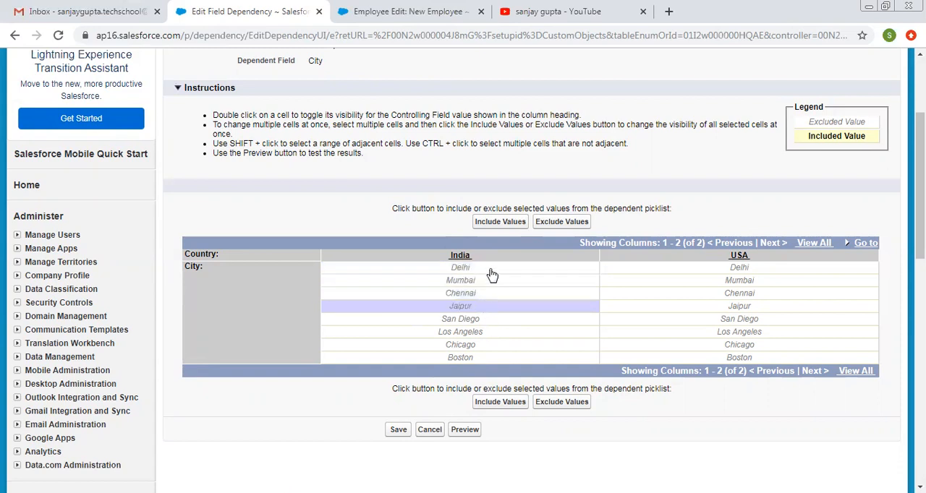
pyautogui.click(501, 221)
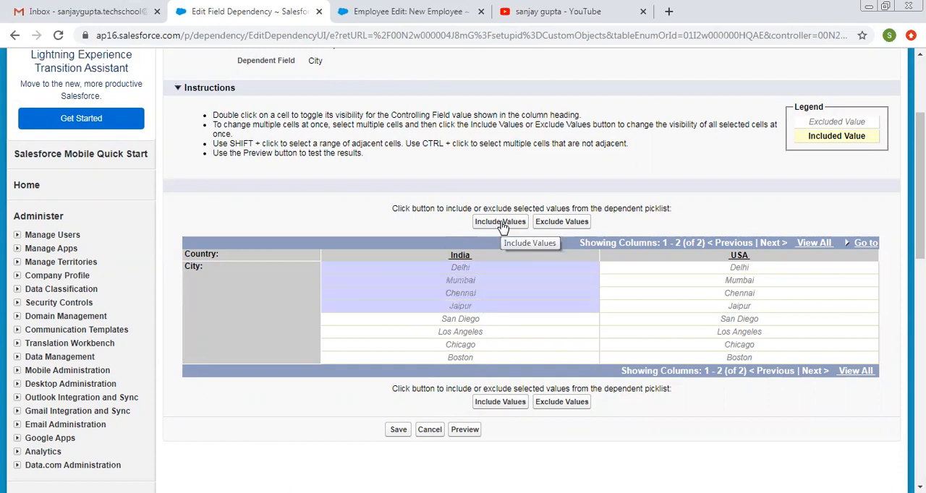
pyautogui.click(499, 222)
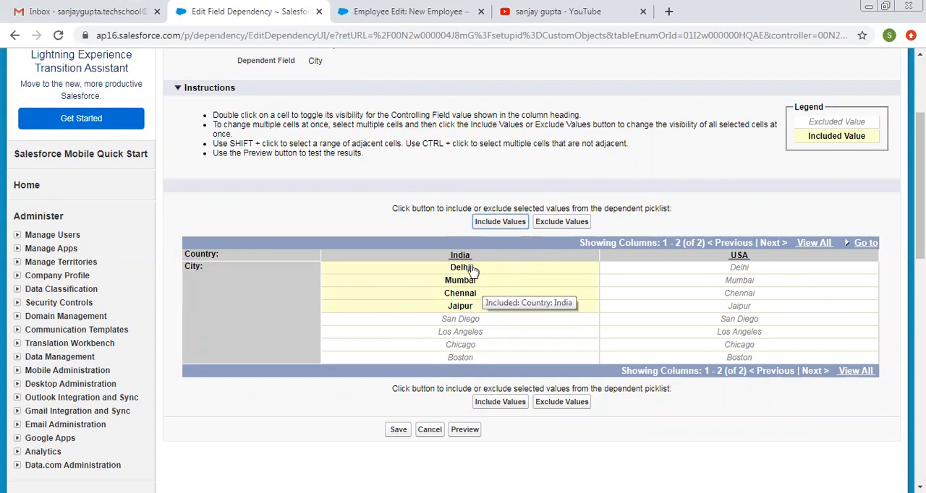
pyautogui.moveTo(570, 301)
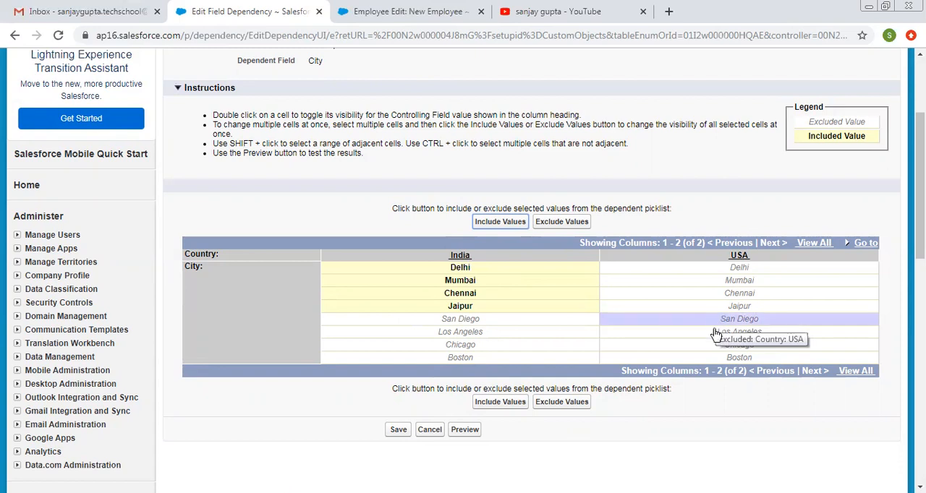
# Include San Diego, Los Angeles, Chicago and Boston under USA and save the dependency.
pyautogui.click(499, 221)
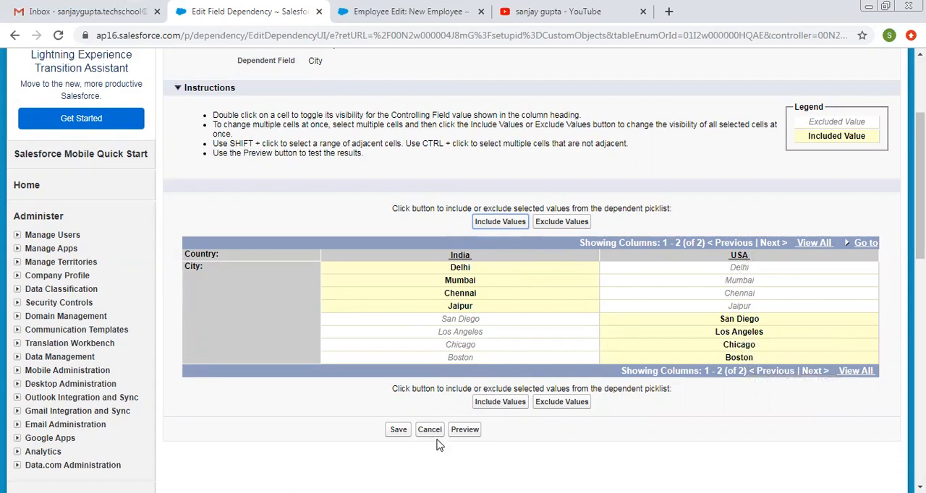
pyautogui.moveTo(398, 429)
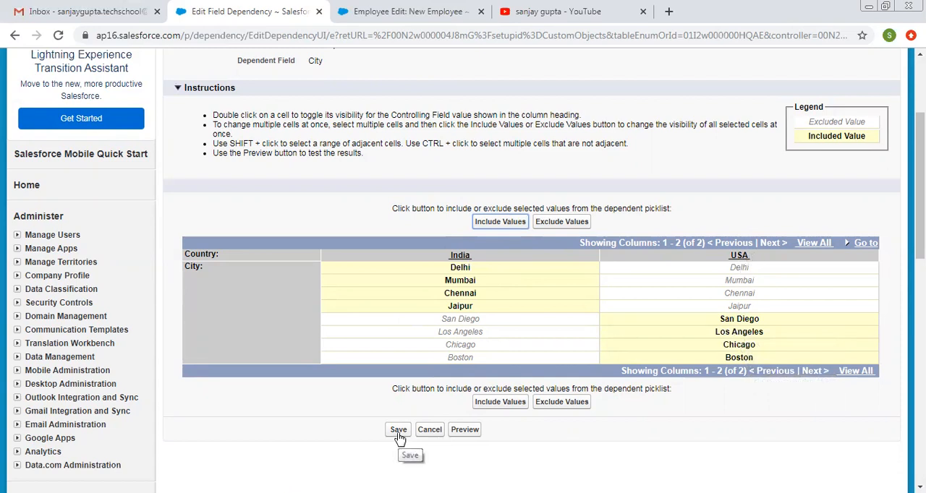
pyautogui.click(398, 429)
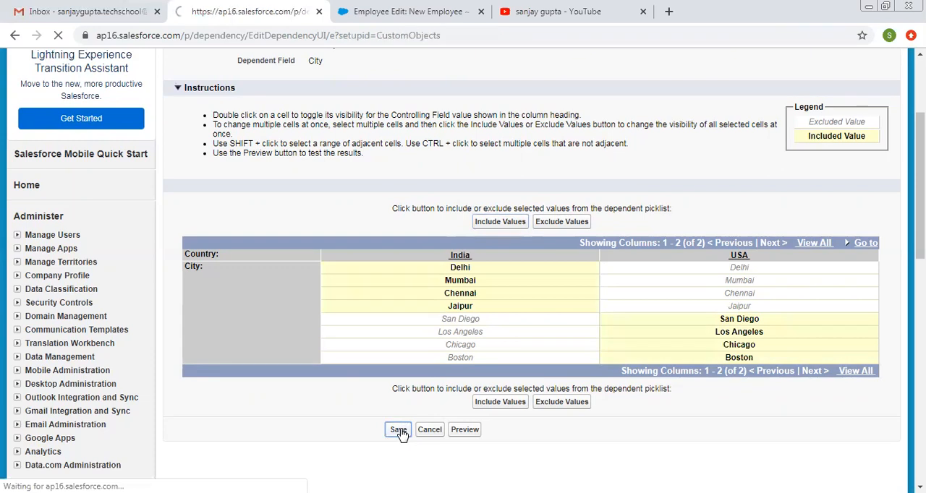
# Confirm the Country field now lists City as a saved field dependency.
pyautogui.click(396, 429)
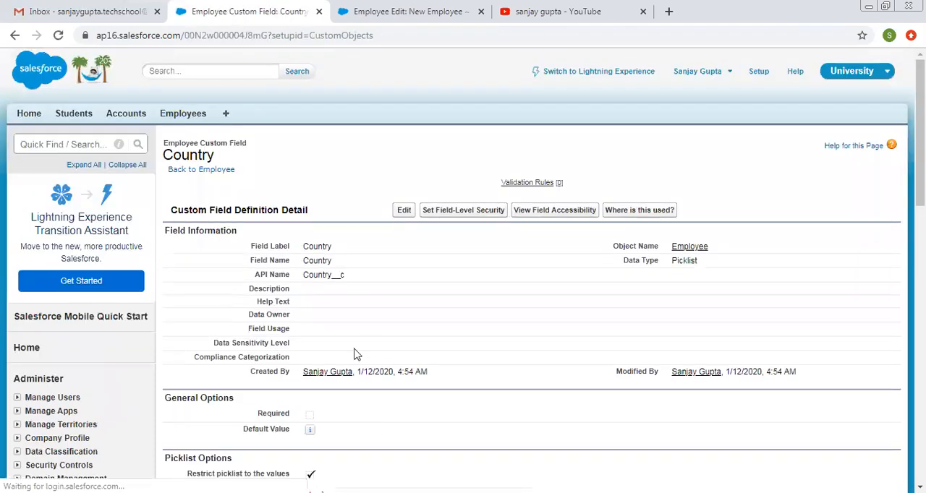
pyautogui.scroll(-3)
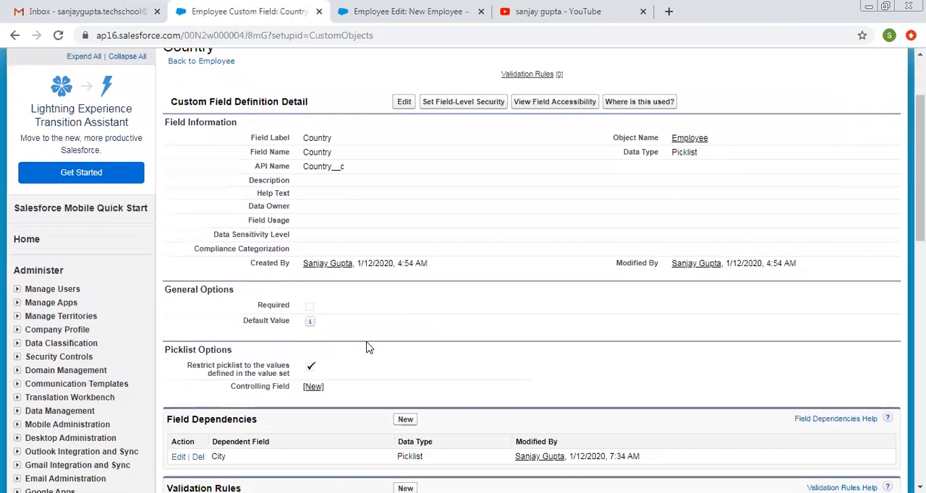
pyautogui.scroll(-3)
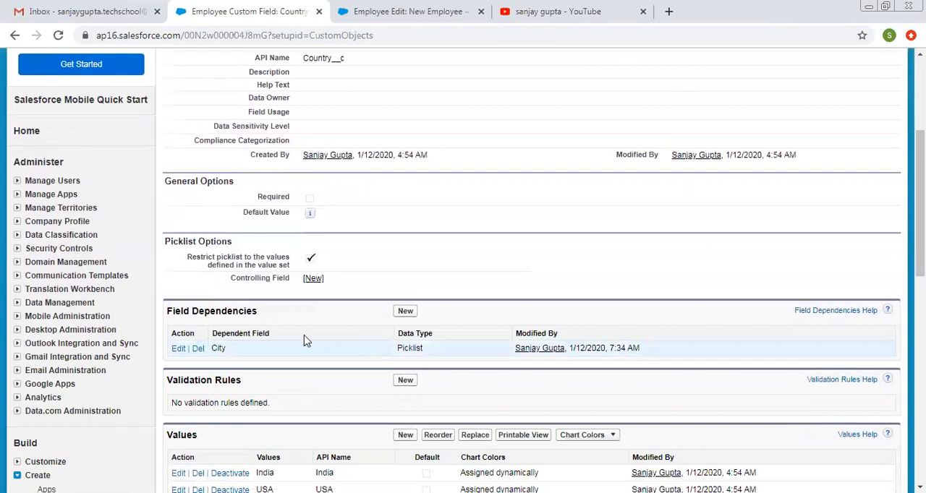
pyautogui.moveTo(253, 354)
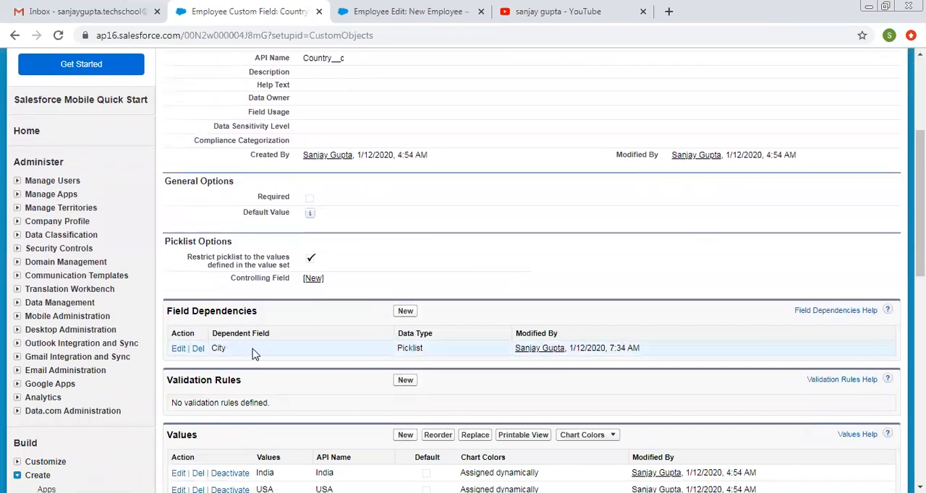
pyautogui.moveTo(332, 362)
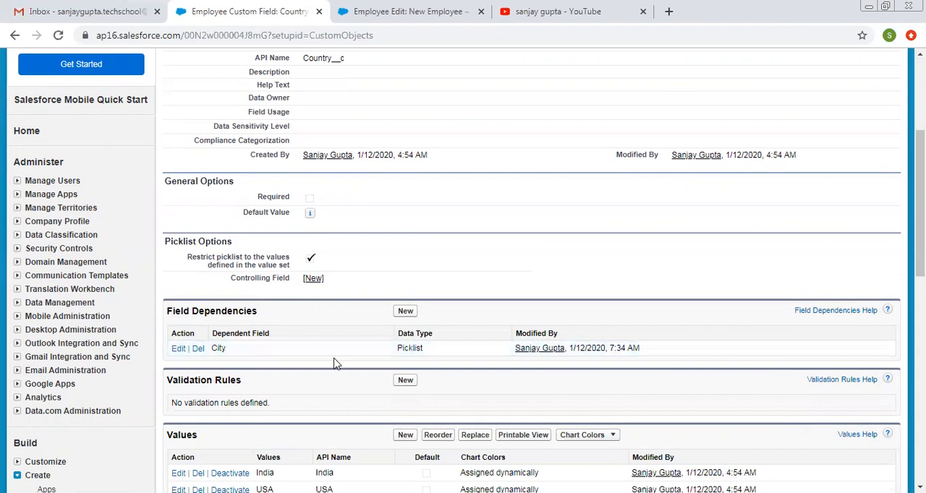
pyautogui.moveTo(259, 365)
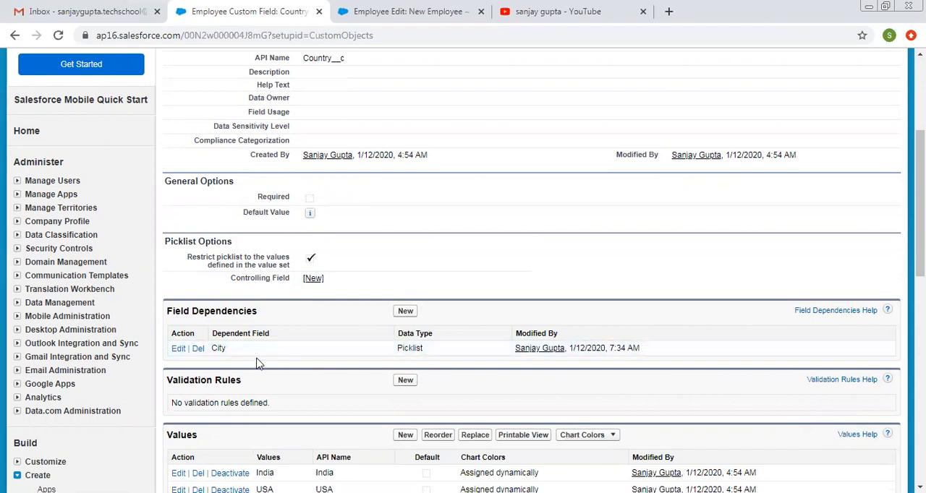
pyautogui.scroll(3)
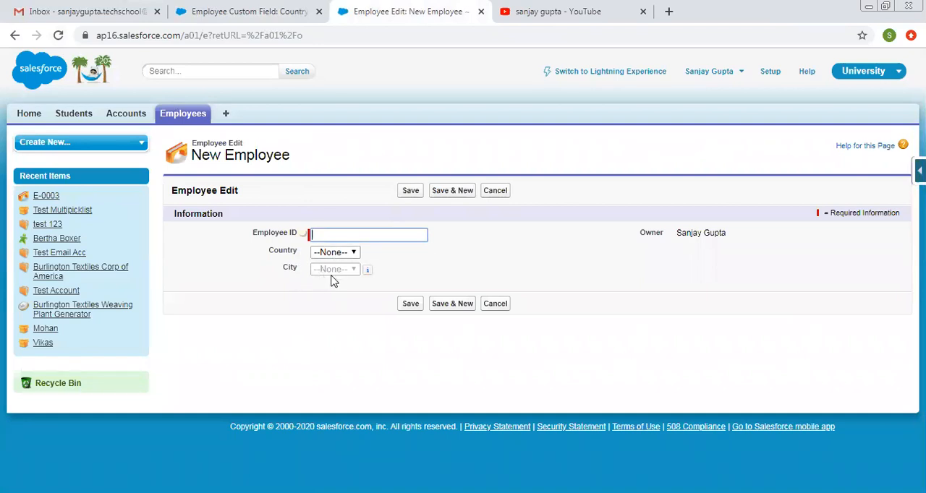
pyautogui.moveTo(313, 280)
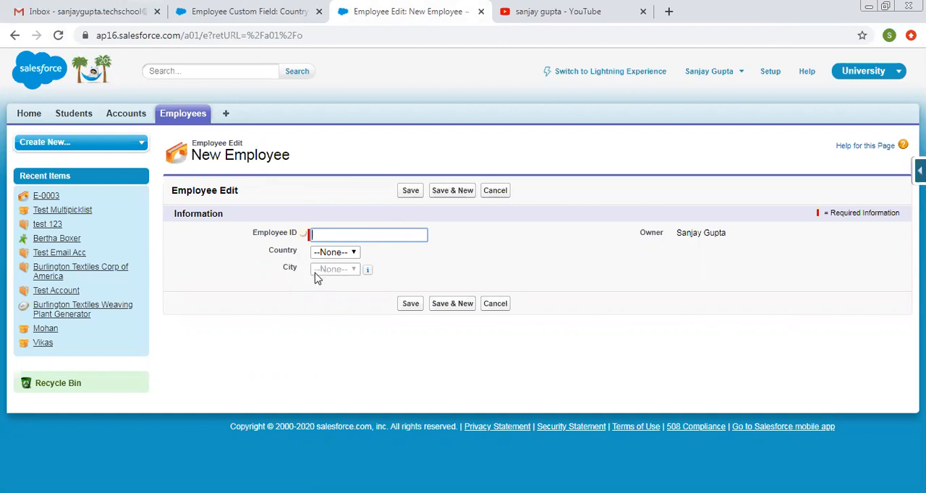
pyautogui.moveTo(330, 261)
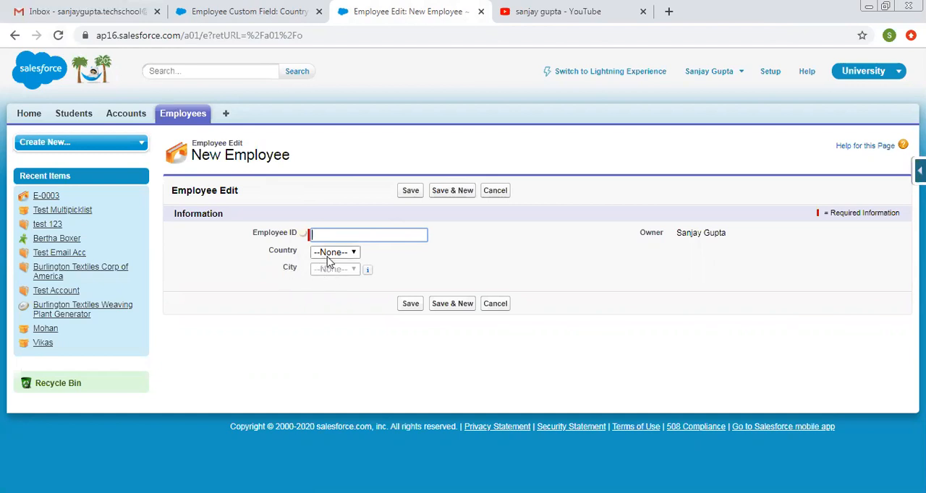
# Set Country to India, see only Delhi, Mumbai, Chennai, Jaipur offered, and pick Delhi.
pyautogui.click(334, 252)
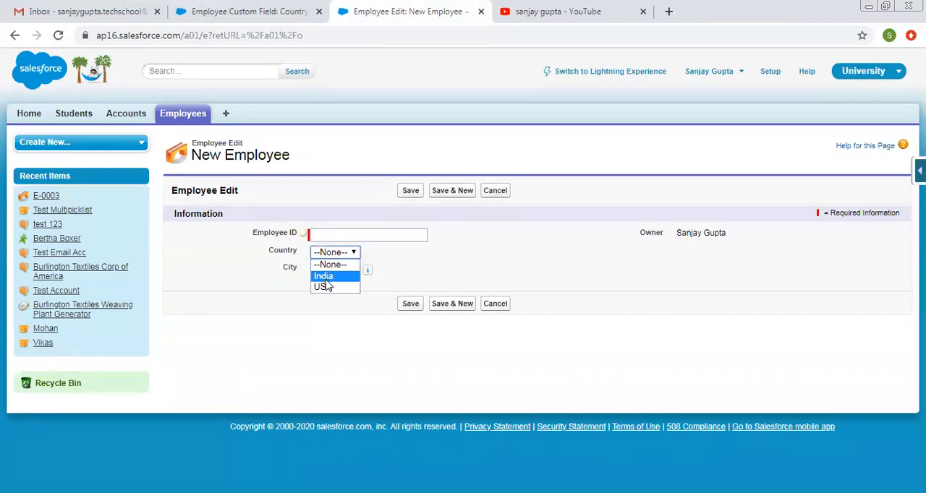
pyautogui.click(324, 275)
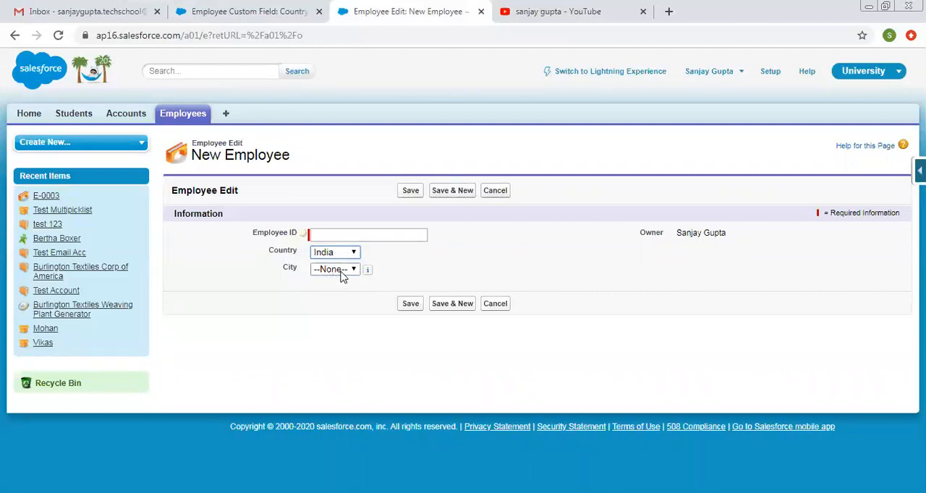
pyautogui.click(335, 269)
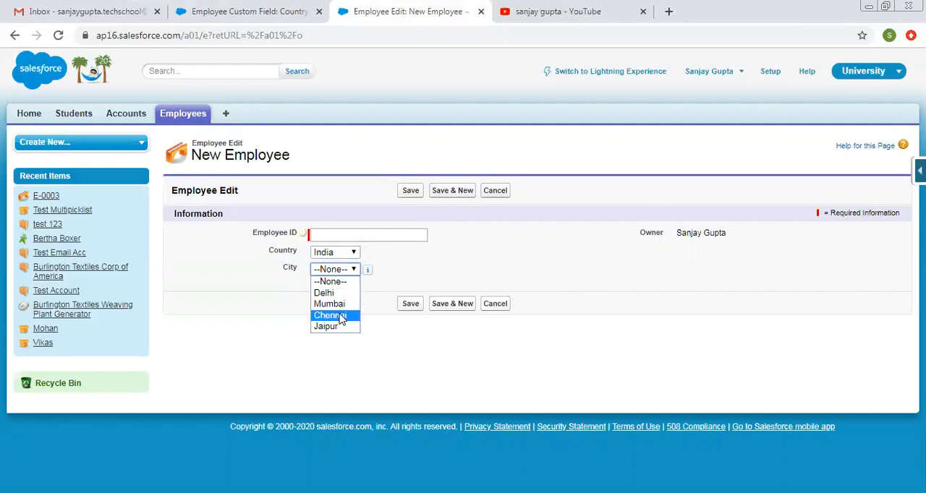
pyautogui.moveTo(325, 292)
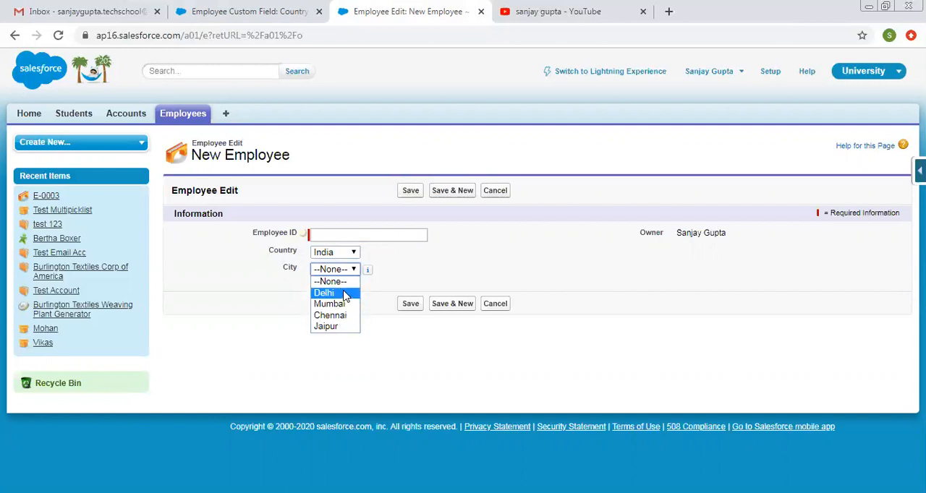
pyautogui.click(325, 292)
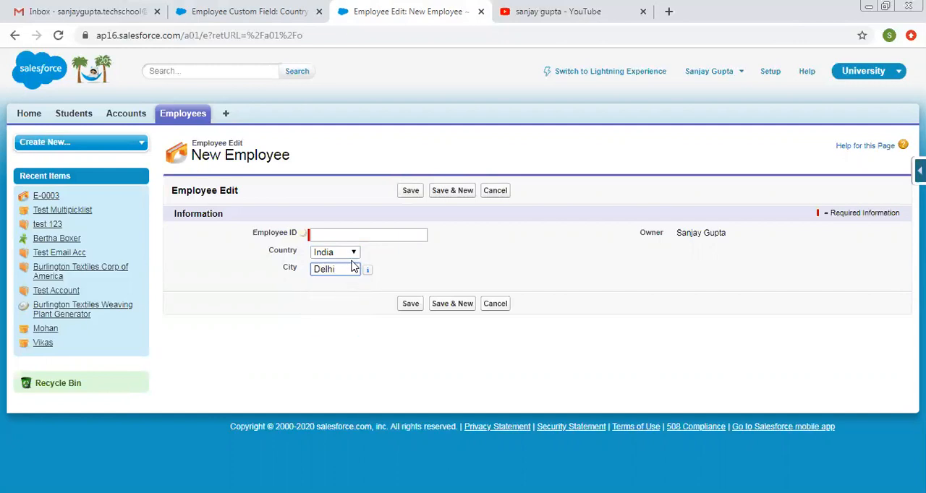
# Change Country to USA and confirm City offers only the four US cities.
pyautogui.click(335, 252)
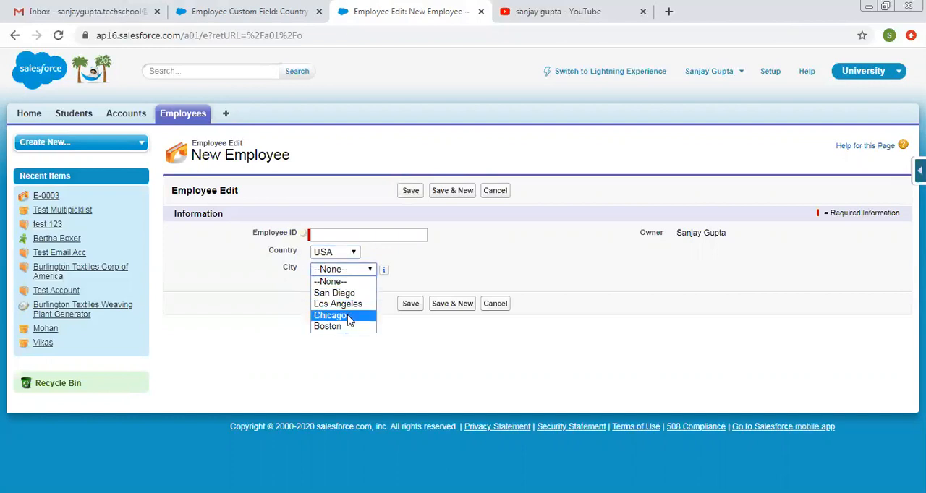
pyautogui.moveTo(344, 327)
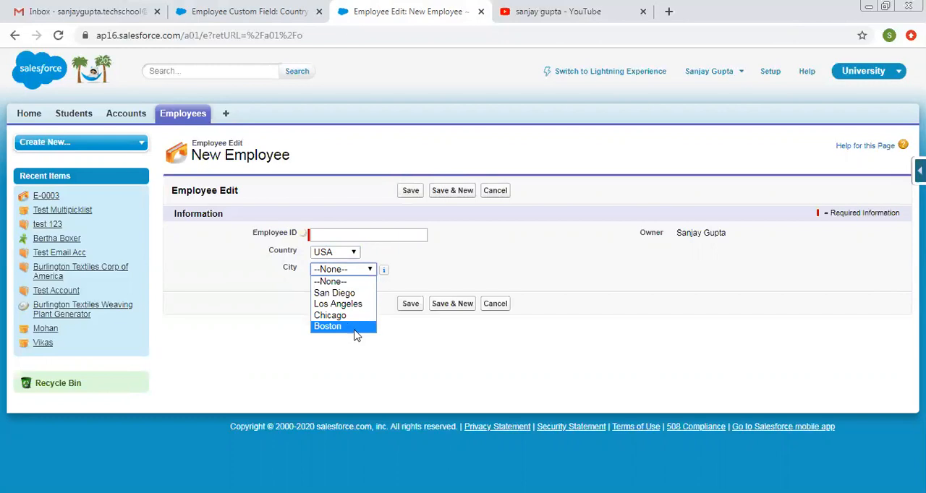
pyautogui.click(425, 282)
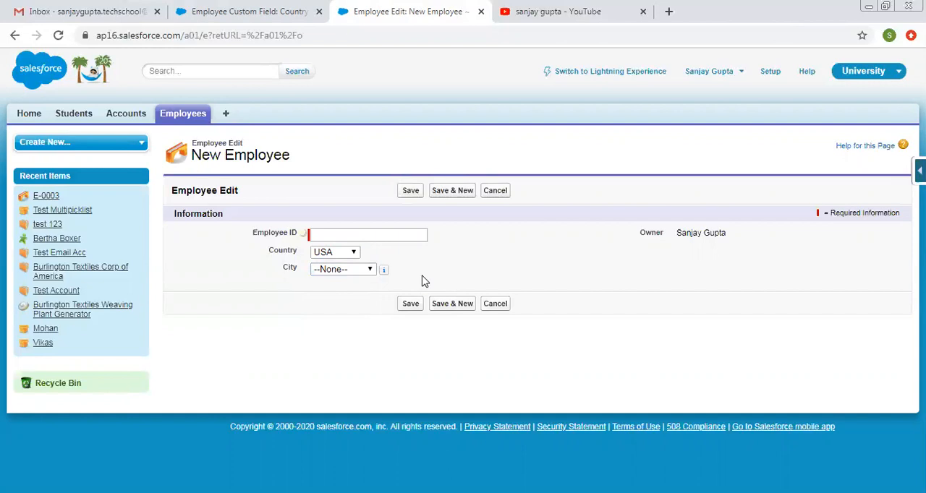
pyautogui.moveTo(268, 249)
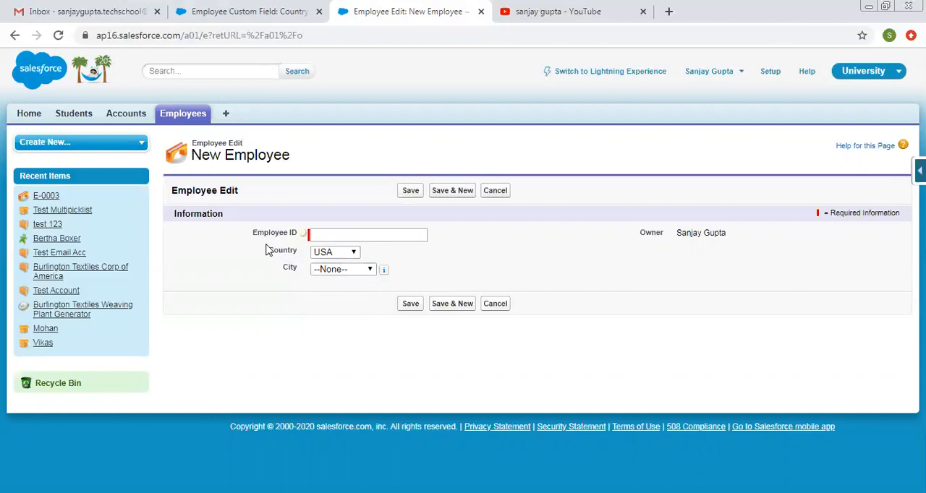
pyautogui.moveTo(275, 263)
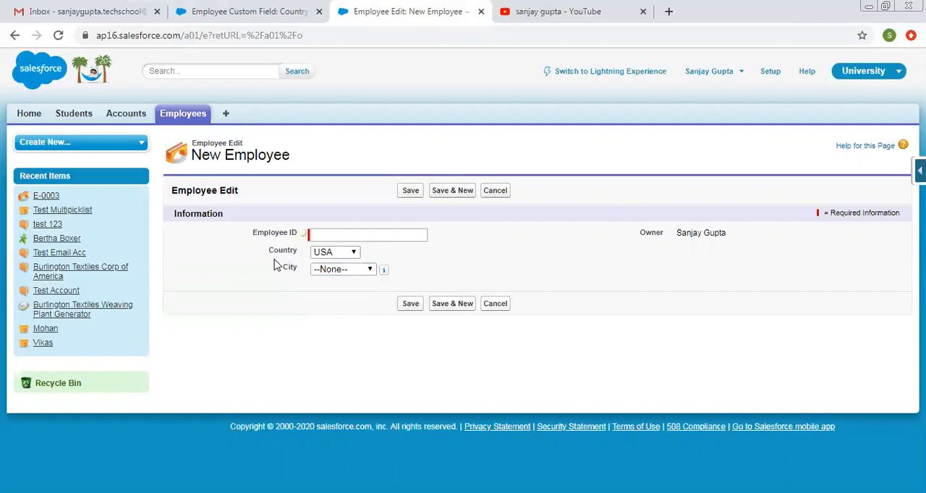
pyautogui.moveTo(217, 295)
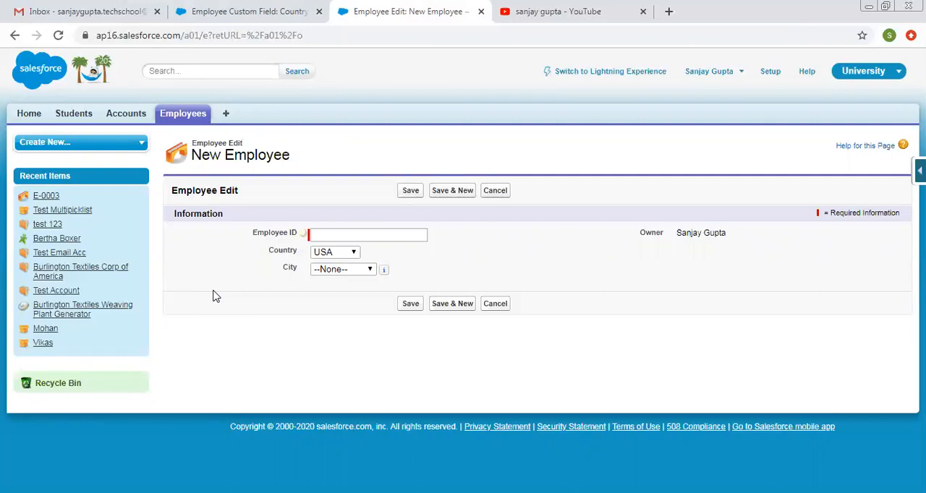
pyautogui.moveTo(547, 33)
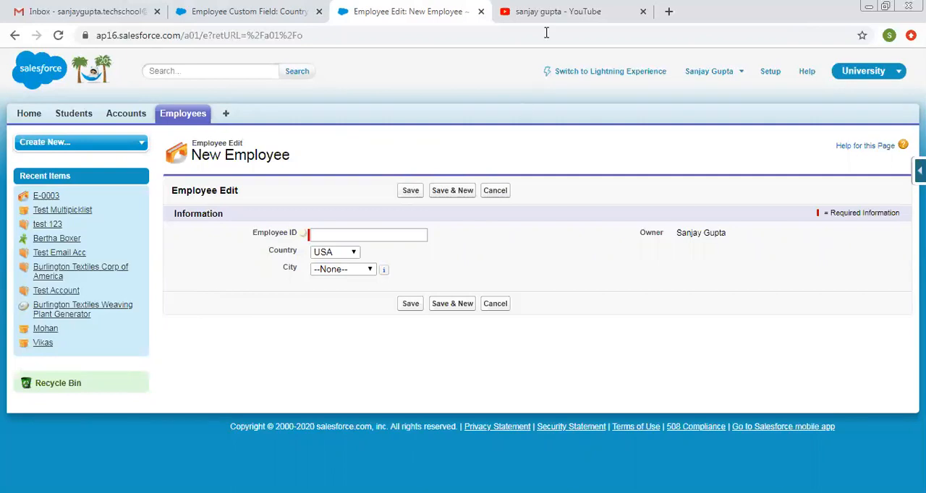
# Switch to the YouTube channel search results page.
pyautogui.click(571, 11)
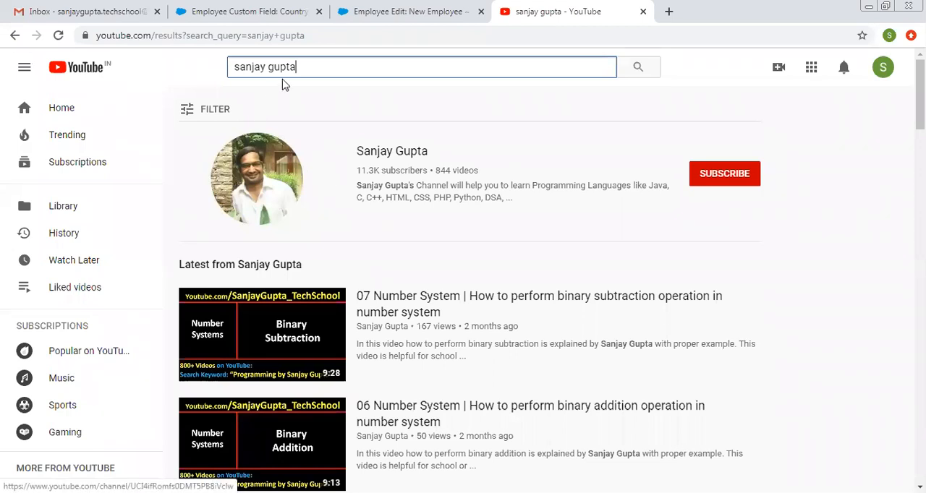
pyautogui.moveTo(731, 29)
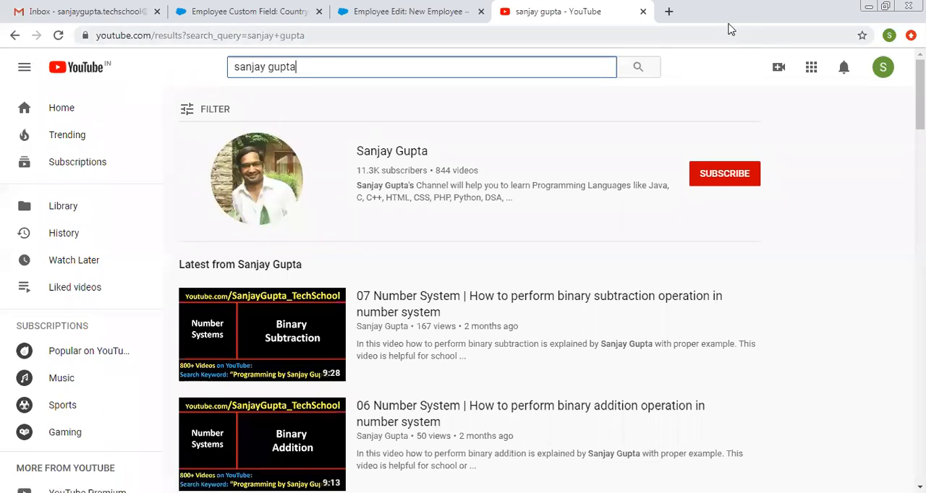